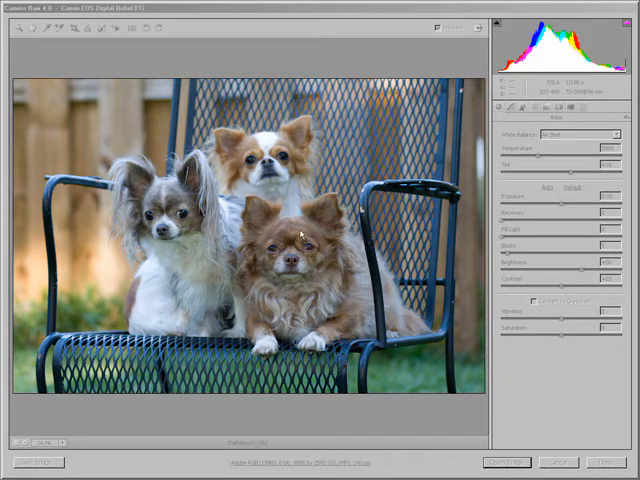
mouse_move(144, 265)
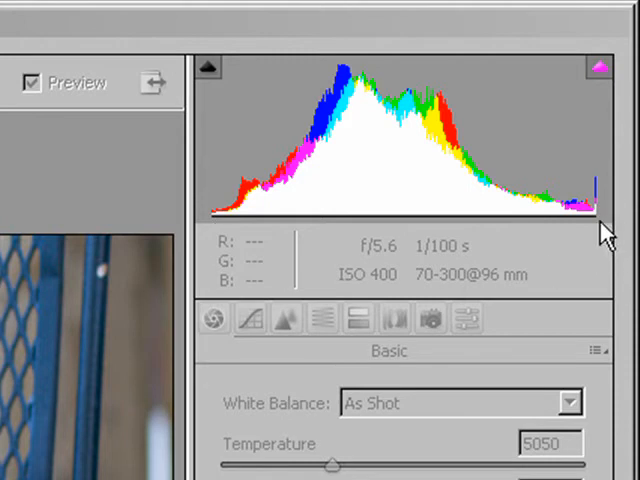
mouse_move(612, 203)
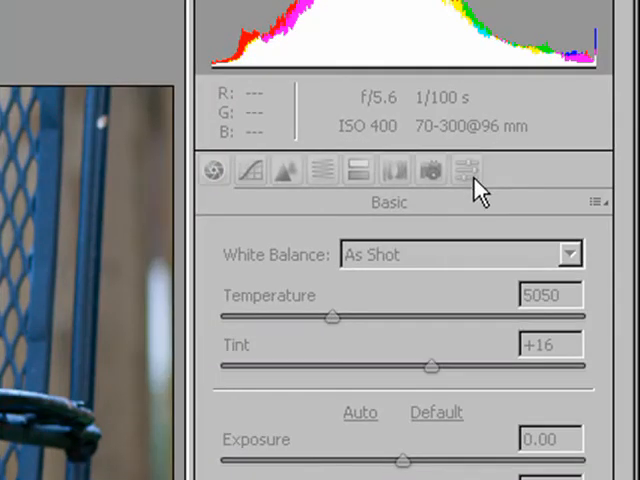
mouse_move(465, 190)
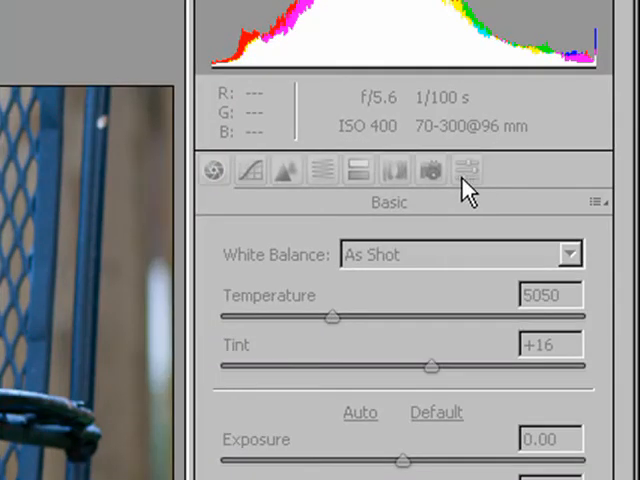
mouse_move(372, 244)
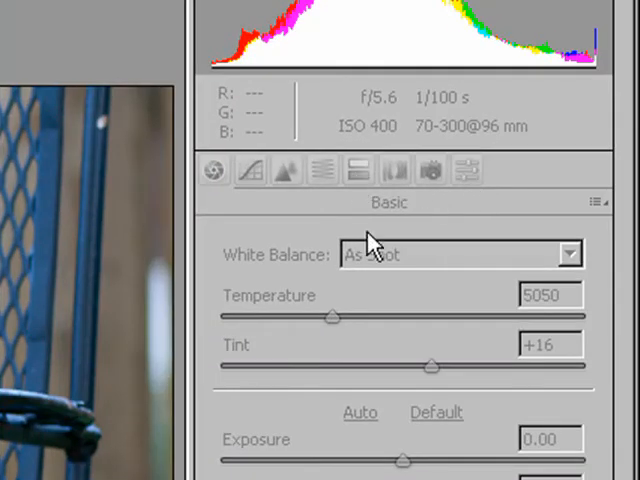
mouse_move(245, 190)
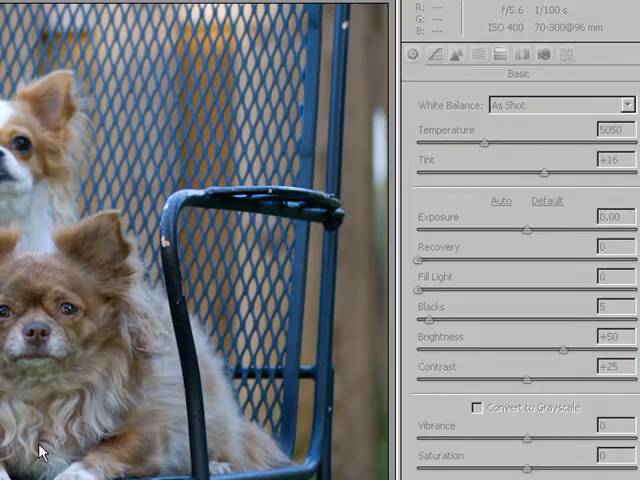
mouse_move(600, 58)
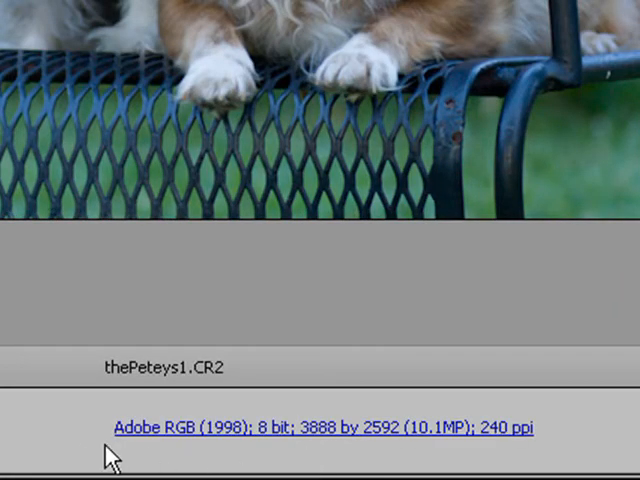
mouse_move(367, 448)
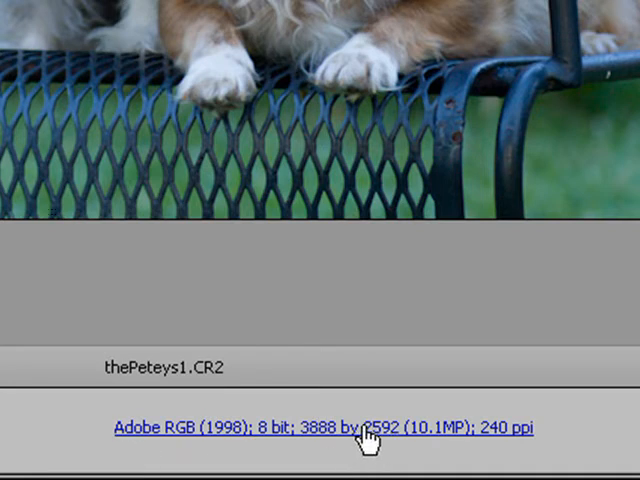
Step: Set the workflow depth to 16 Bits/Channel, keeping Adobe RGB (1998) at 240 ppi
left_click(324, 427)
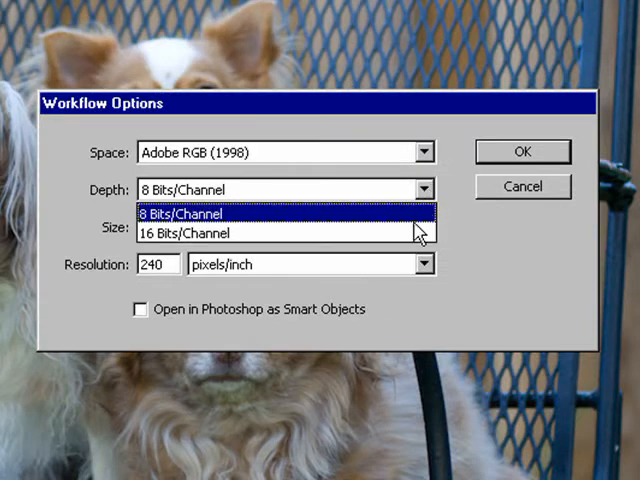
mouse_move(410, 232)
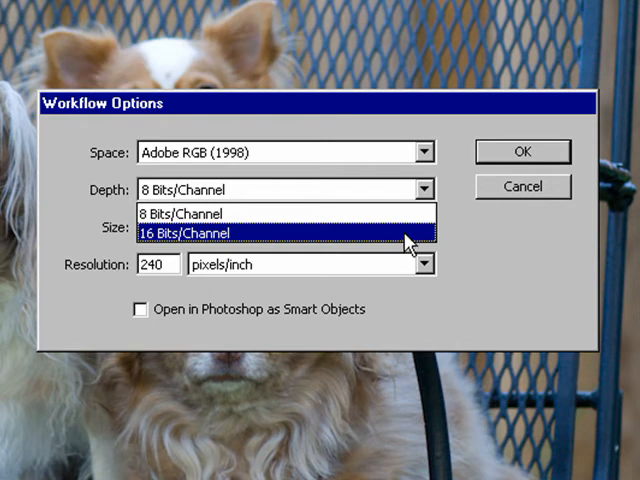
left_click(190, 232)
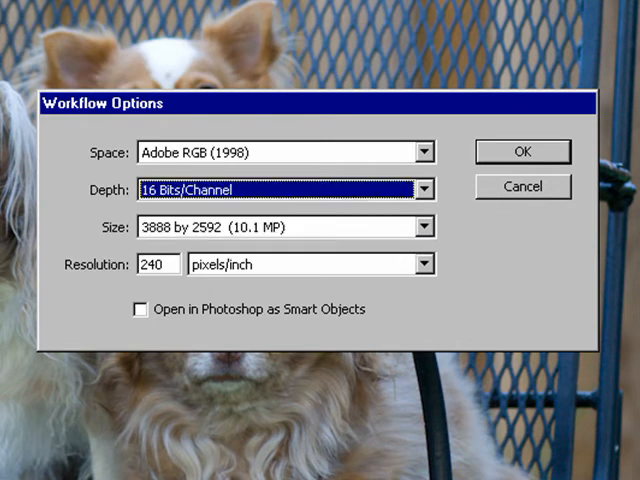
mouse_move(458, 207)
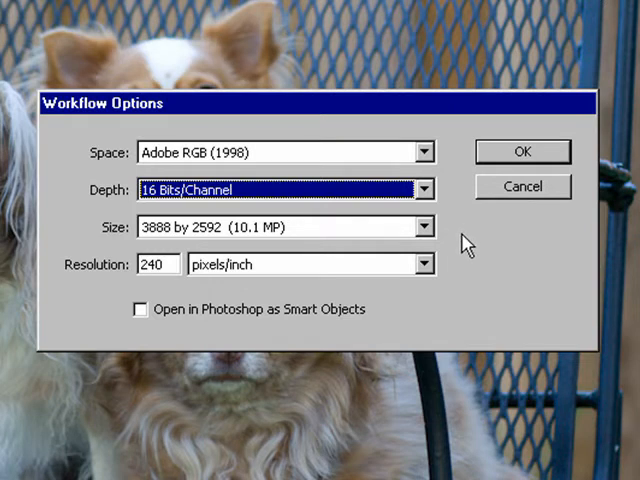
mouse_move(455, 250)
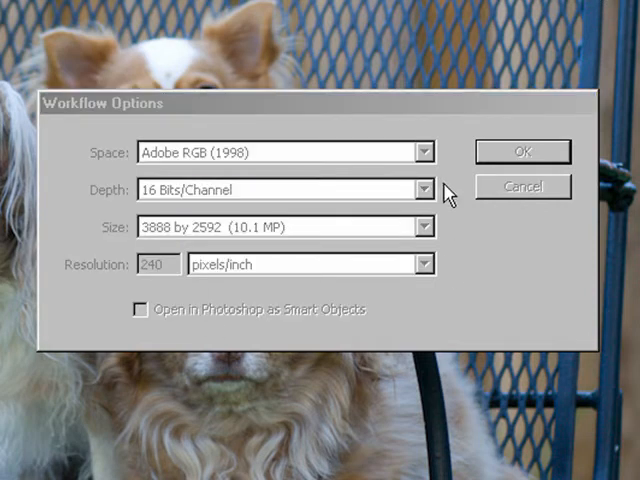
mouse_move(456, 228)
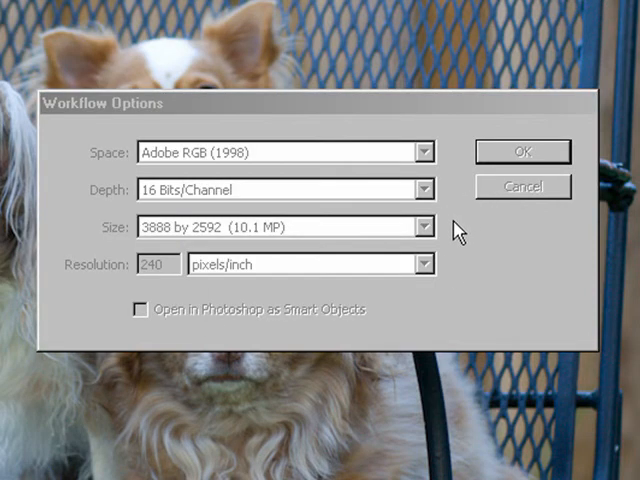
mouse_move(460, 228)
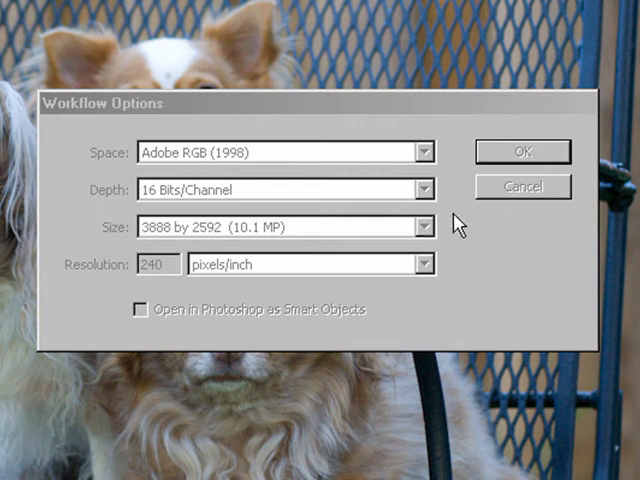
mouse_move(222, 158)
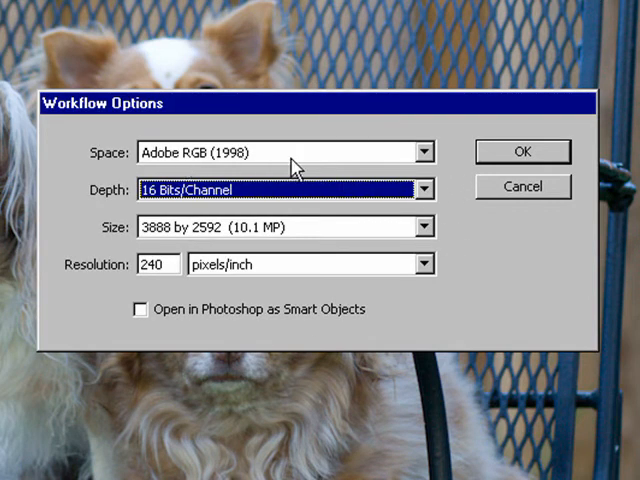
mouse_move(380, 189)
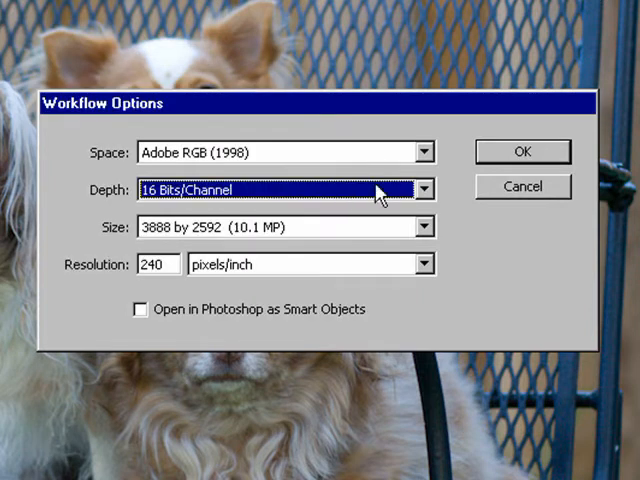
mouse_move(450, 277)
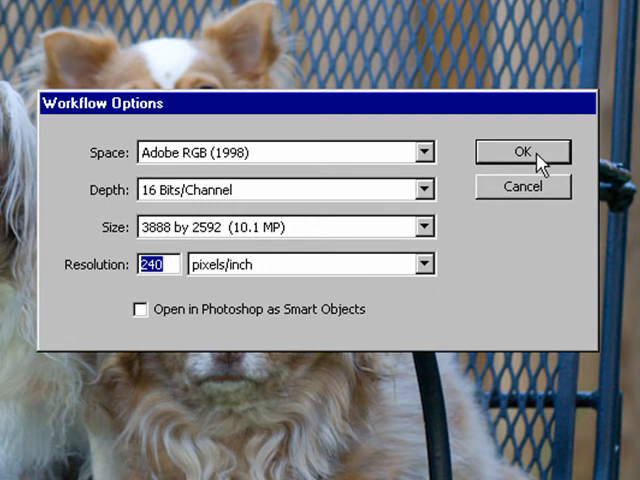
Step: Confirm the workflow options, then view Presets and Camera Calibration showing the ACR 3.6 profile
left_click(524, 152)
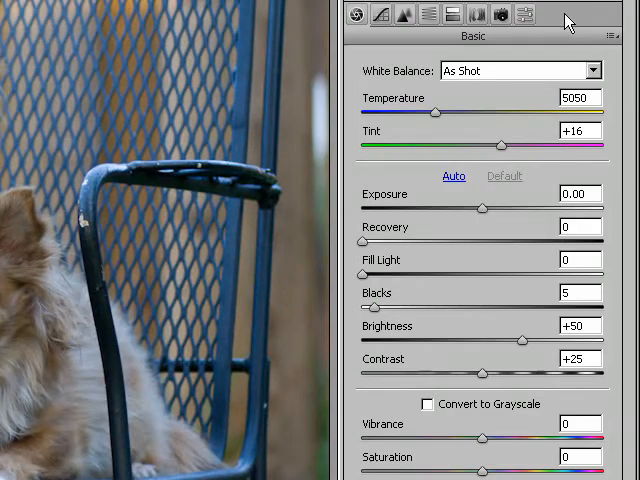
left_click(524, 14)
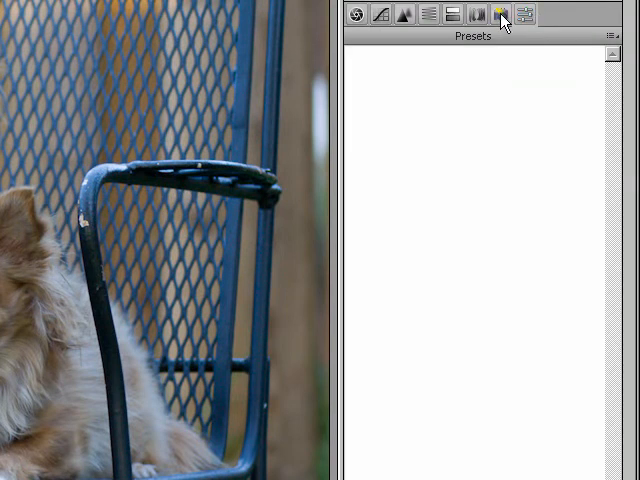
left_click(502, 13)
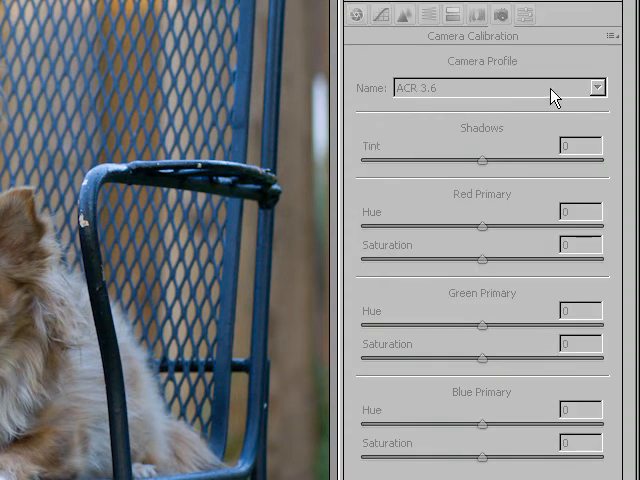
mouse_move(538, 67)
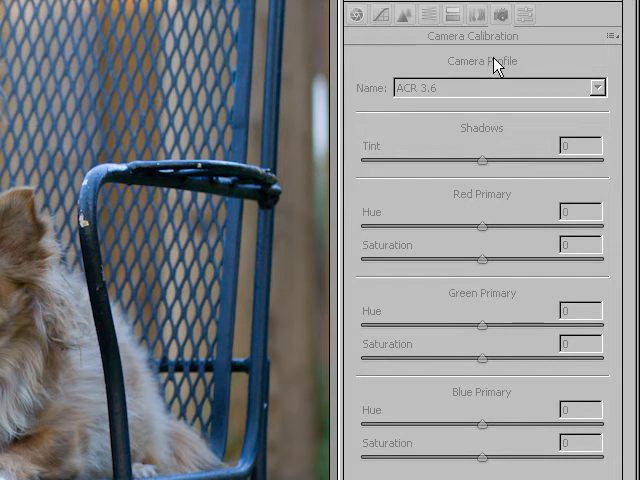
mouse_move(497, 64)
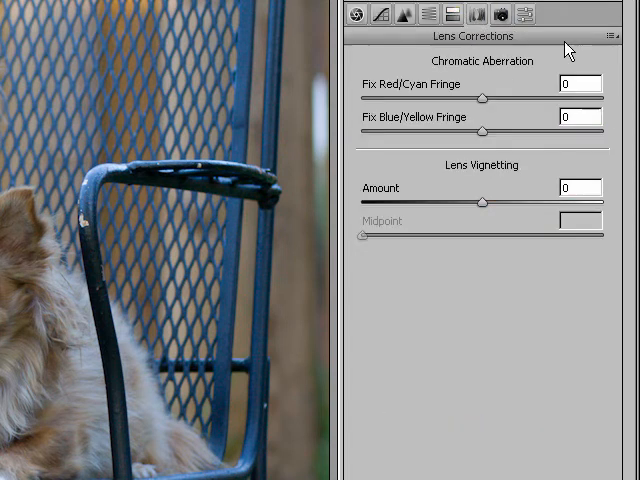
mouse_move(503, 14)
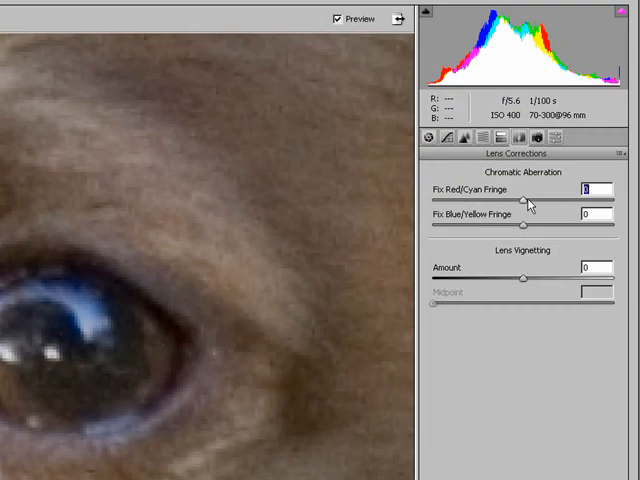
Step: Test a fringe slider, then show the Detail panel: sharpening 25, color noise reduction 25
left_click_drag(525, 199, 610, 199)
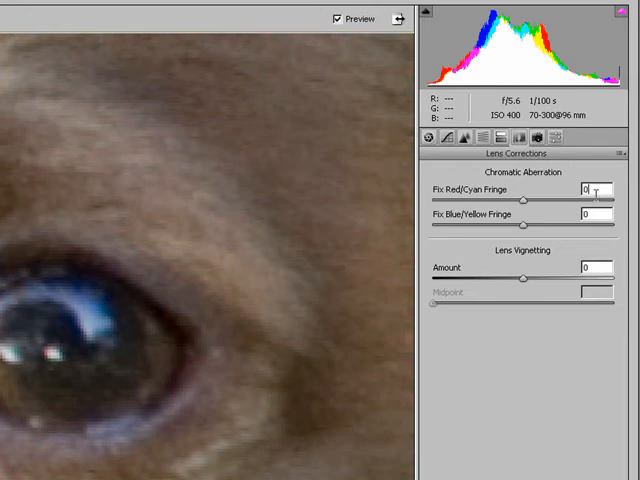
mouse_move(360, 389)
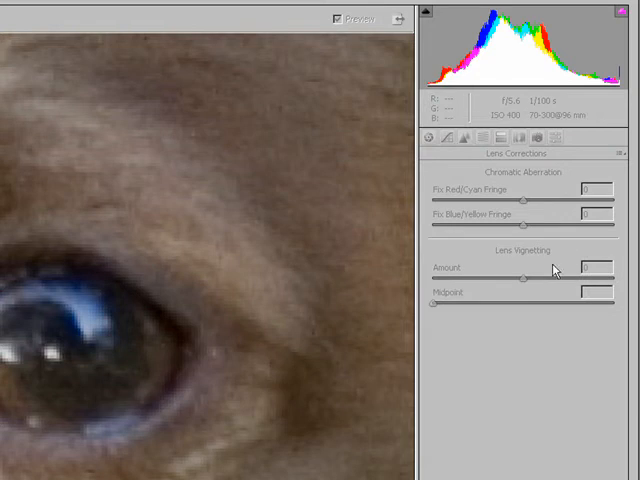
mouse_move(547, 383)
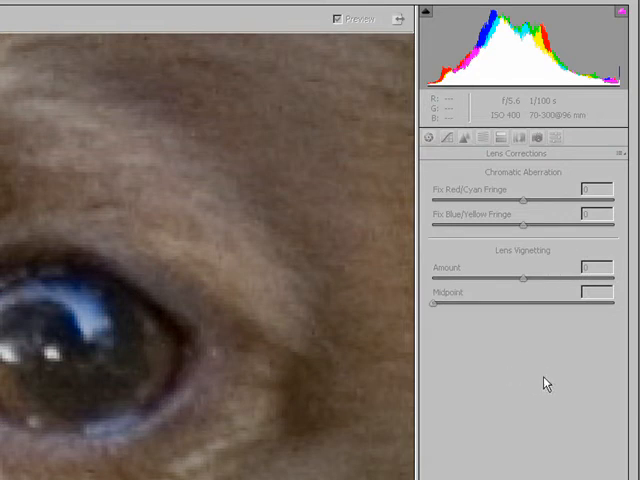
mouse_move(437, 316)
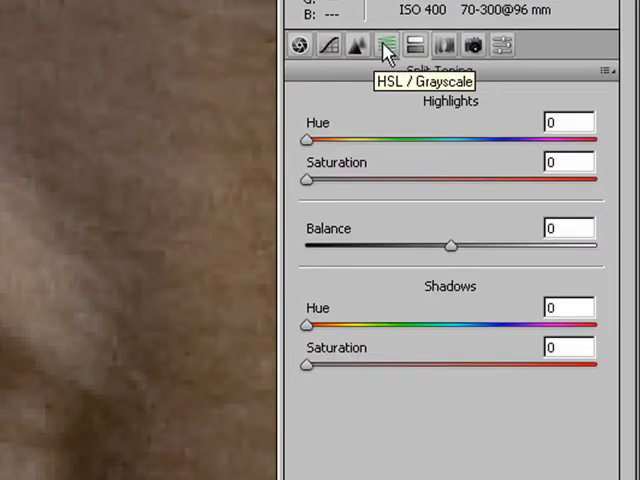
left_click(383, 45)
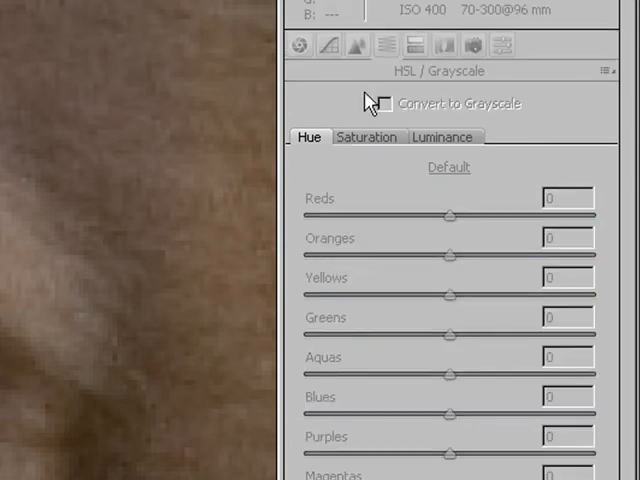
left_click(328, 46)
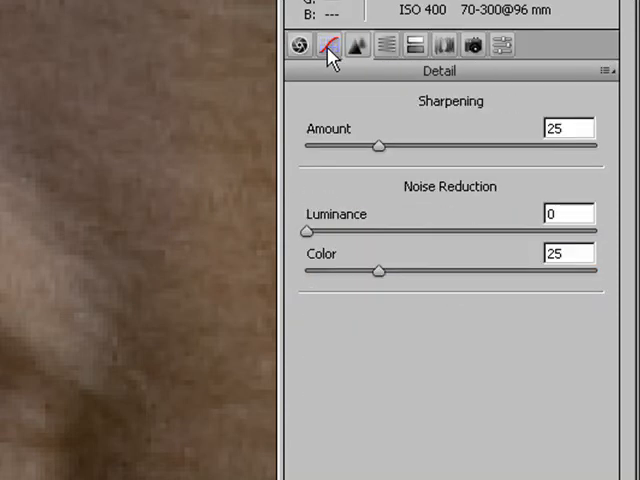
left_click(299, 45)
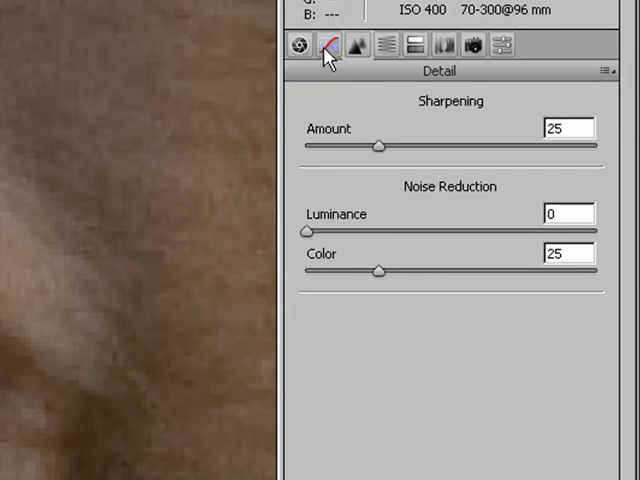
left_click(299, 45)
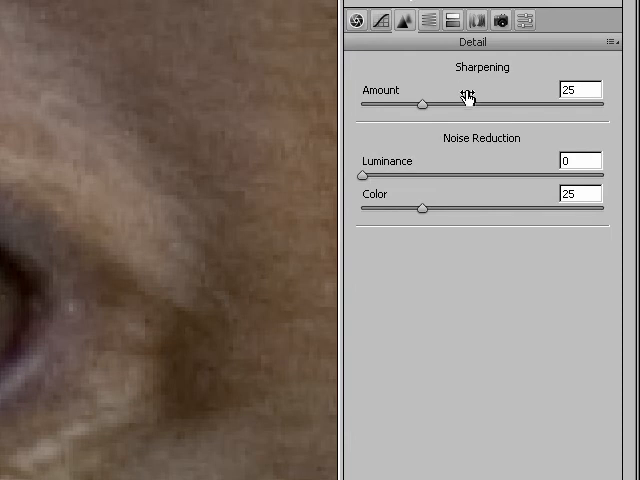
mouse_move(445, 120)
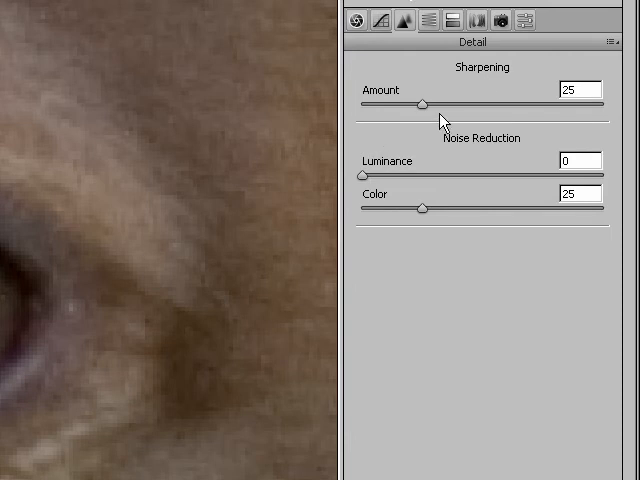
Step: Test the Sharpening Amount slider between 100, 0 and about 49
left_click(573, 90)
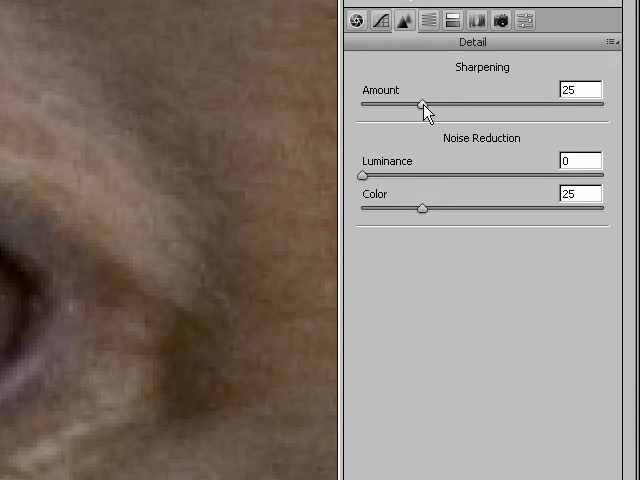
left_click_drag(422, 105, 605, 105)
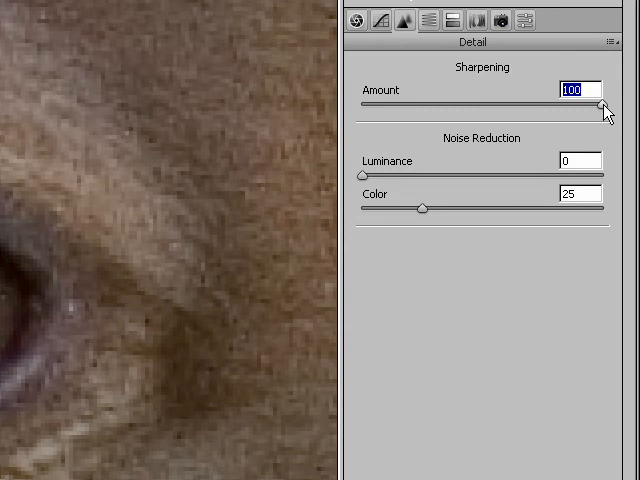
left_click_drag(603, 105, 360, 105)
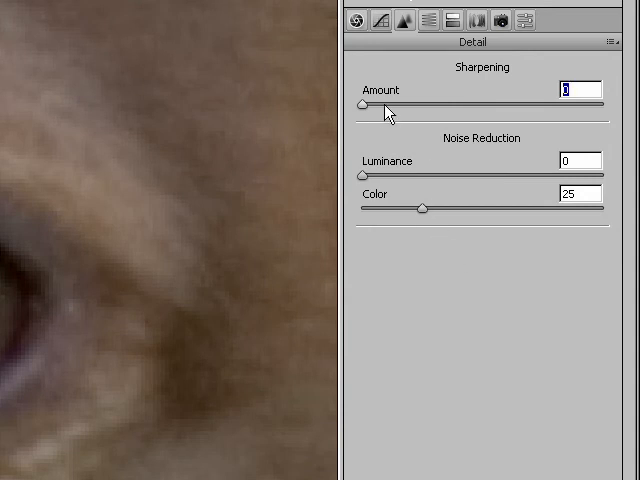
left_click_drag(357, 102, 479, 102)
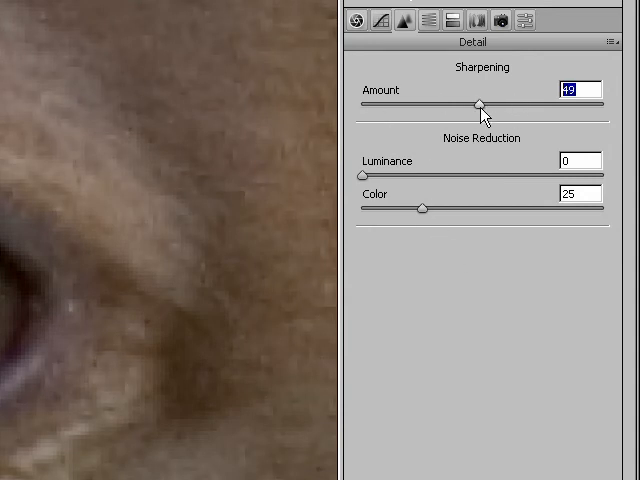
Step: Try sharpening at 15 and 100, then leave Sharpening Amount at 0
left_click_drag(480, 103, 415, 103)
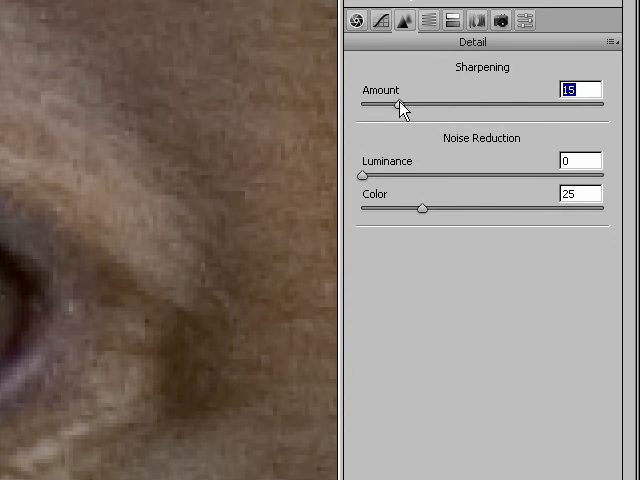
left_click_drag(418, 105, 360, 105)
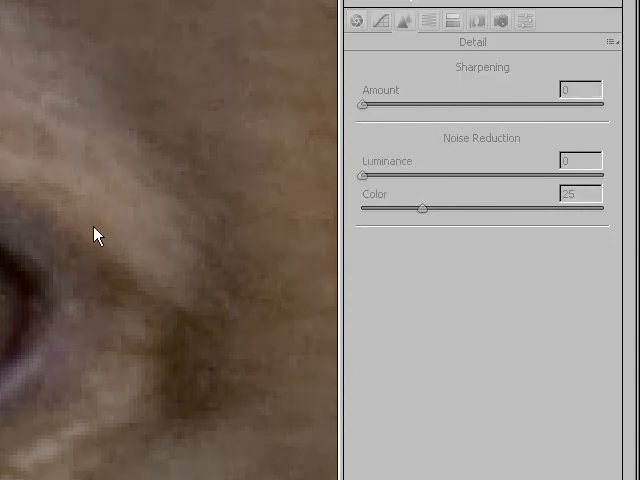
mouse_move(437, 72)
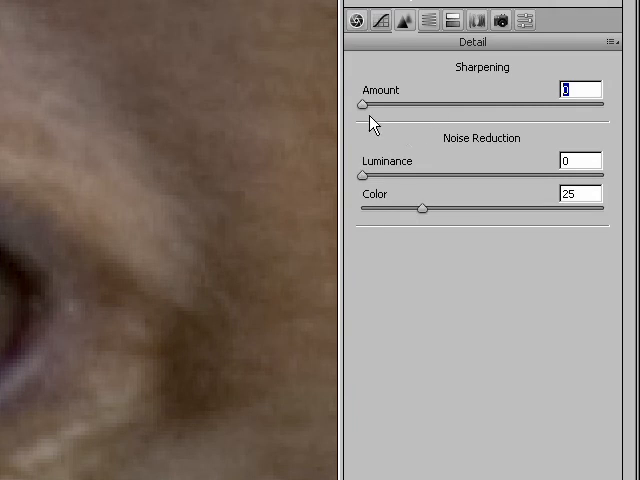
mouse_move(163, 145)
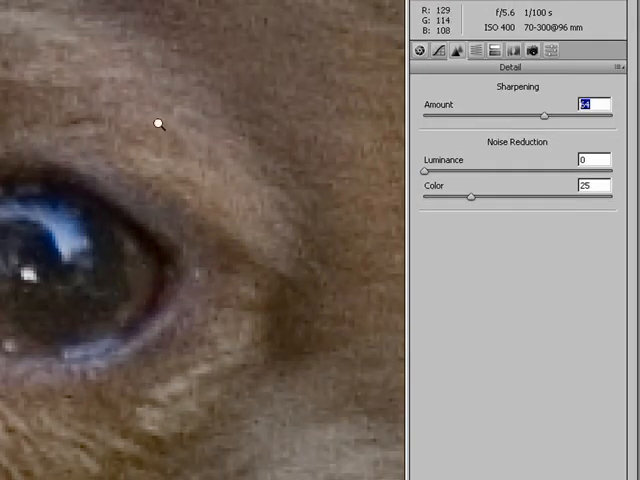
left_click_drag(540, 115, 610, 115)
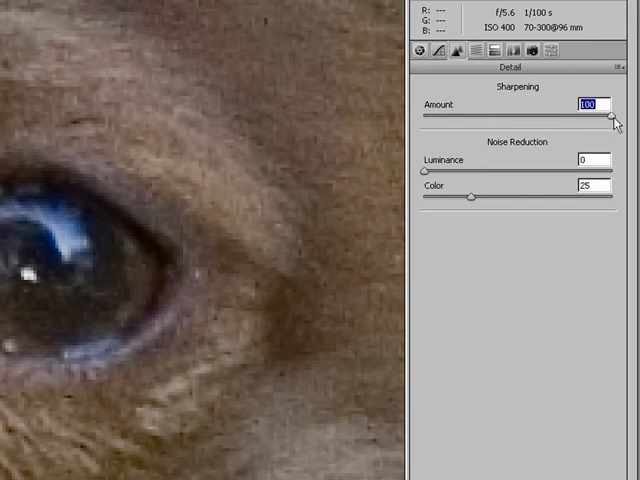
left_click_drag(610, 114, 425, 114)
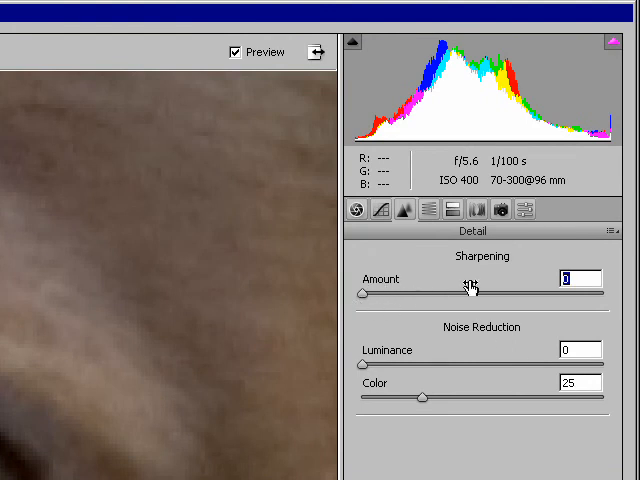
mouse_move(482, 283)
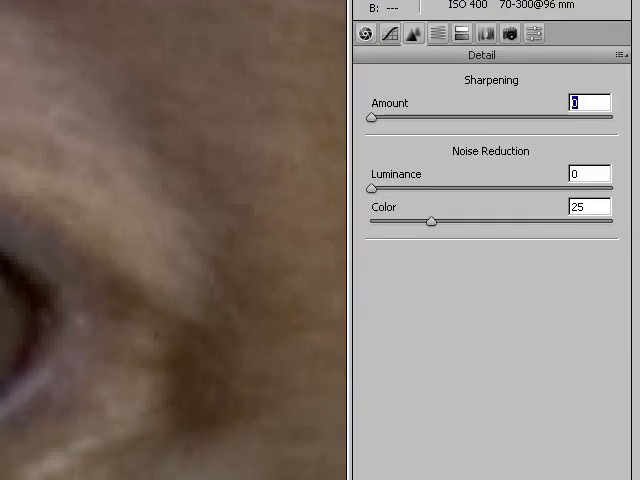
mouse_move(472, 280)
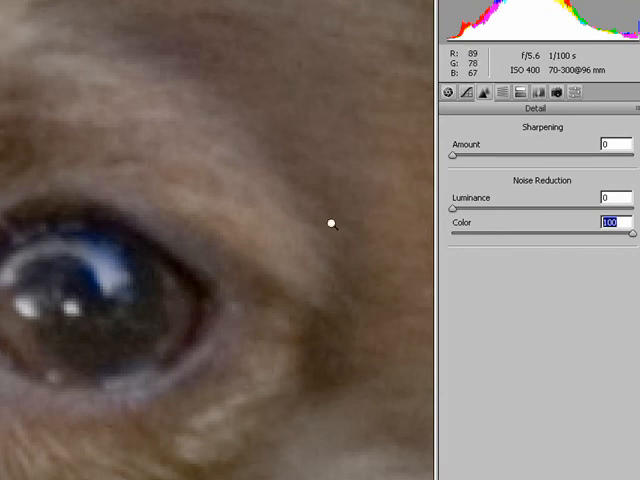
Step: Try color noise reduction at 72, then set it to 0
left_click_drag(632, 236, 580, 236)
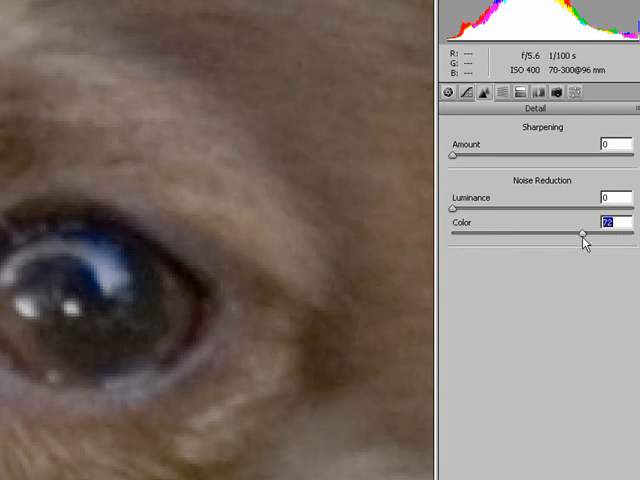
left_click_drag(595, 233, 450, 233)
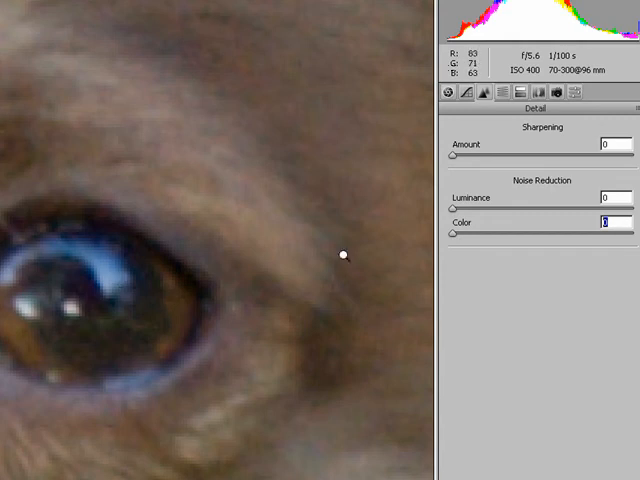
mouse_move(527, 271)
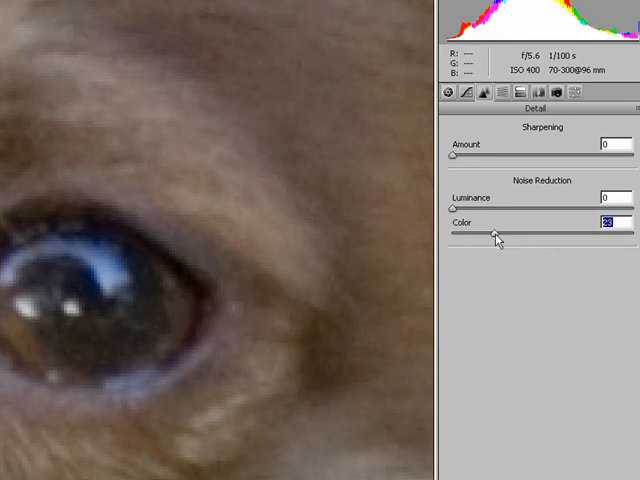
left_click_drag(495, 236, 452, 236)
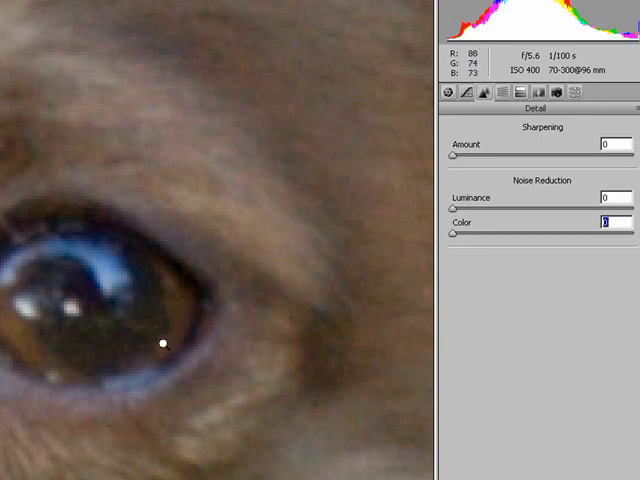
mouse_move(560, 233)
type("1")
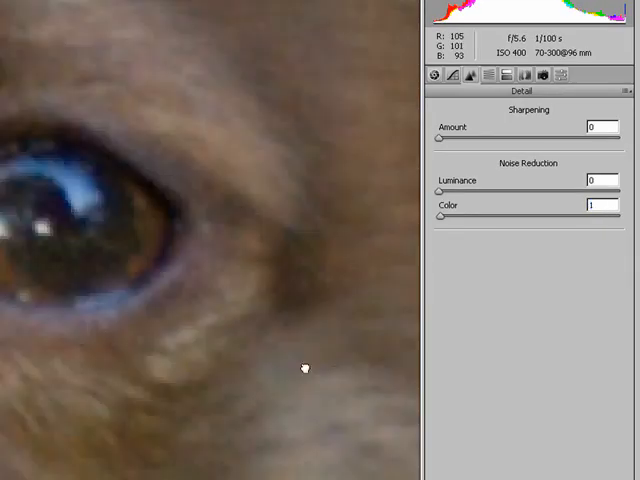
Step: Compare color noise reduction at 10, then settle it at 1
left_click_drag(440, 218, 448, 218)
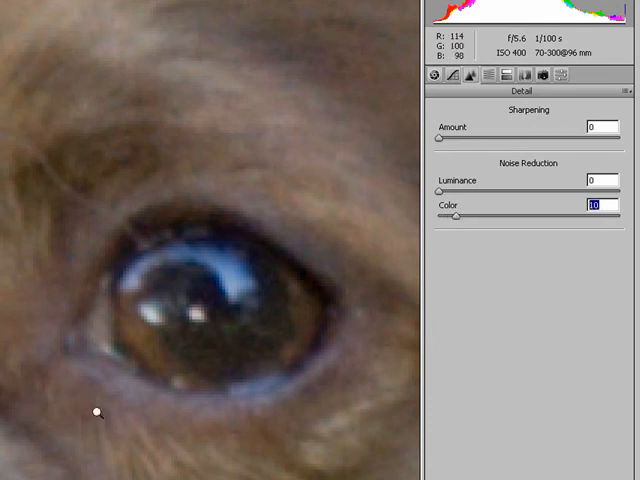
mouse_move(499, 241)
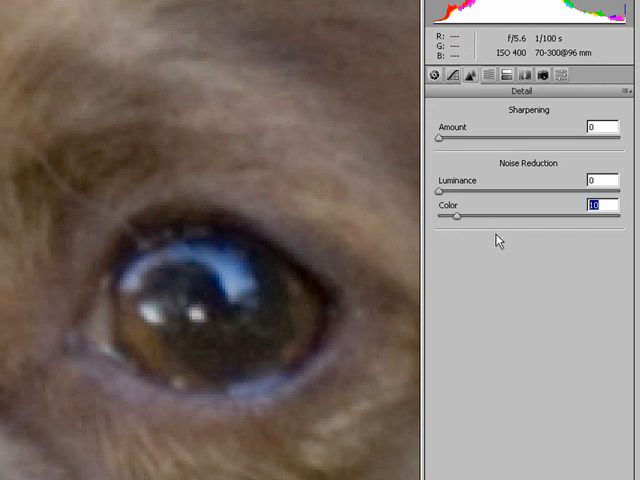
left_click_drag(453, 217, 448, 217)
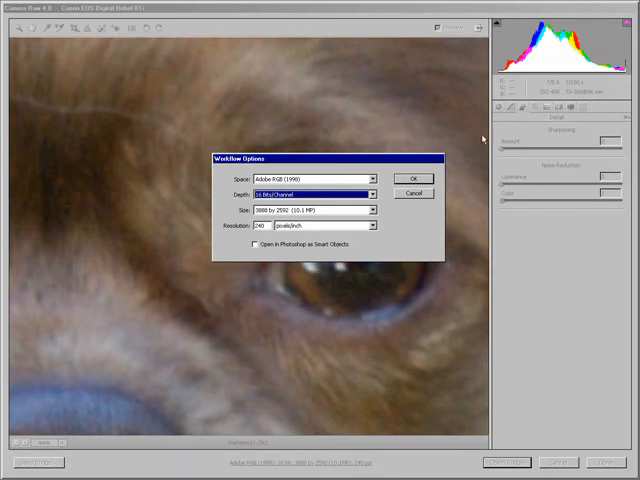
Step: Confirm the Adobe RGB (1998), 16-bit, 240 ppi workflow options with OK
left_click(401, 179)
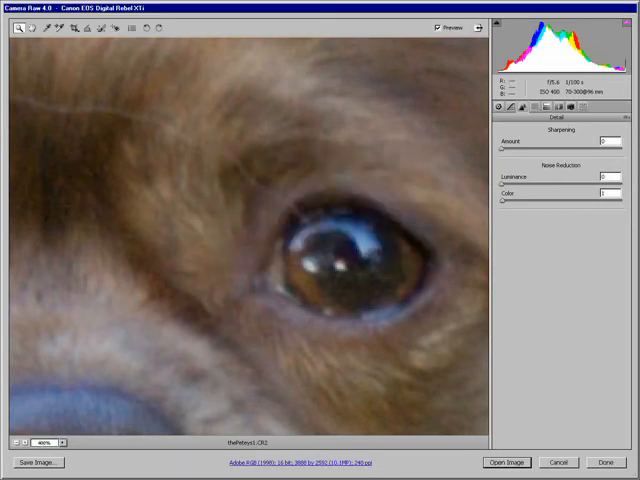